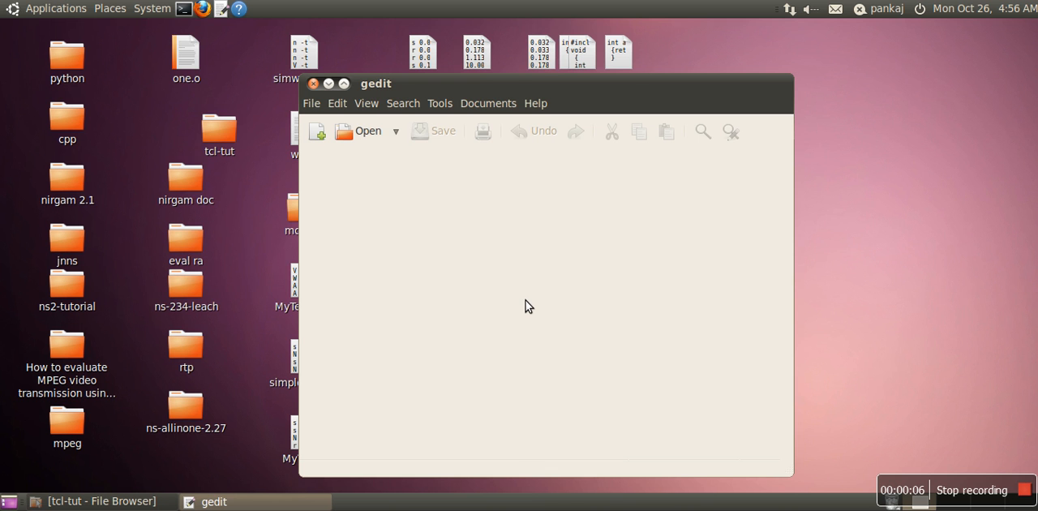
Step: Create a new blank document from the gedit toolbar
left_click(316, 131)
type("set")
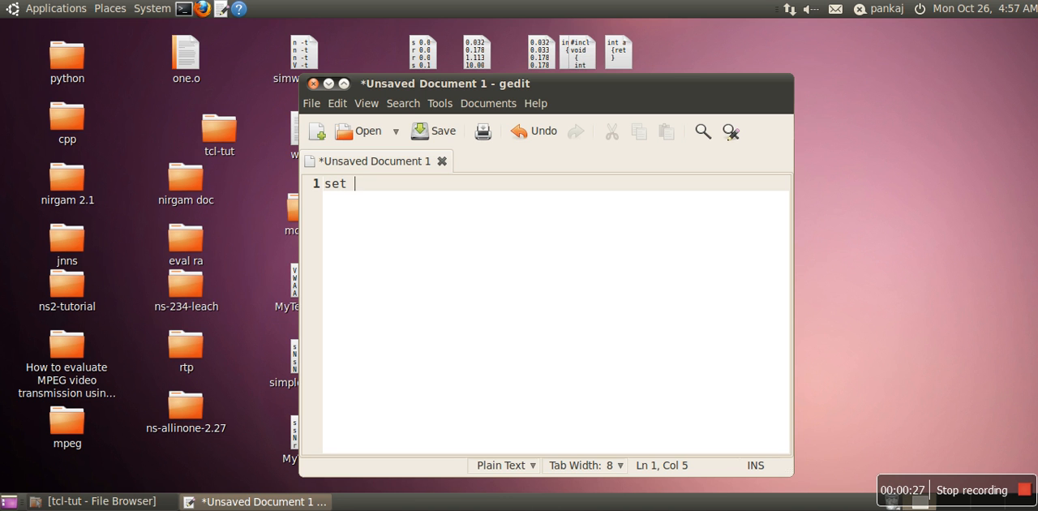
Step: Complete line 1 as 'set x 10' and add a '# x=10' comment below
type("x")
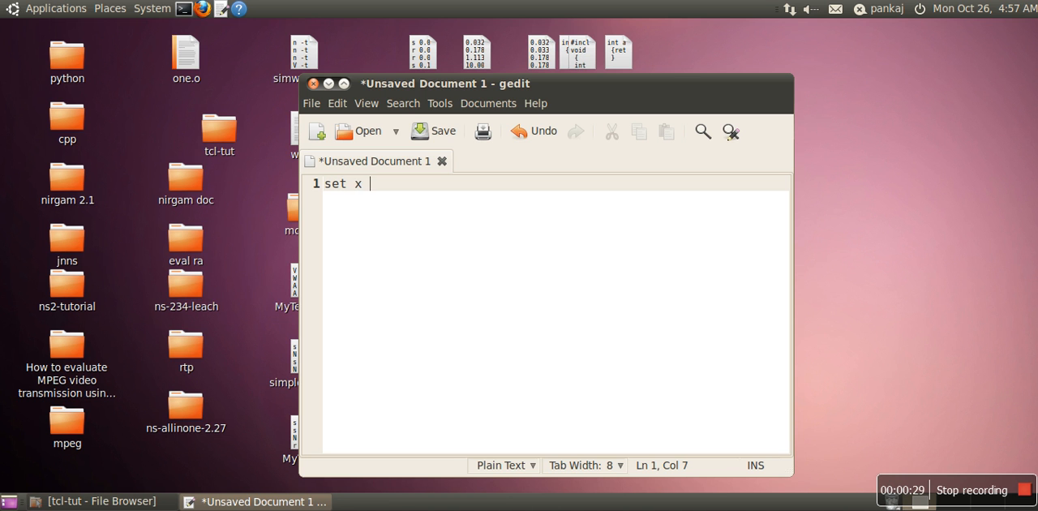
type("1")
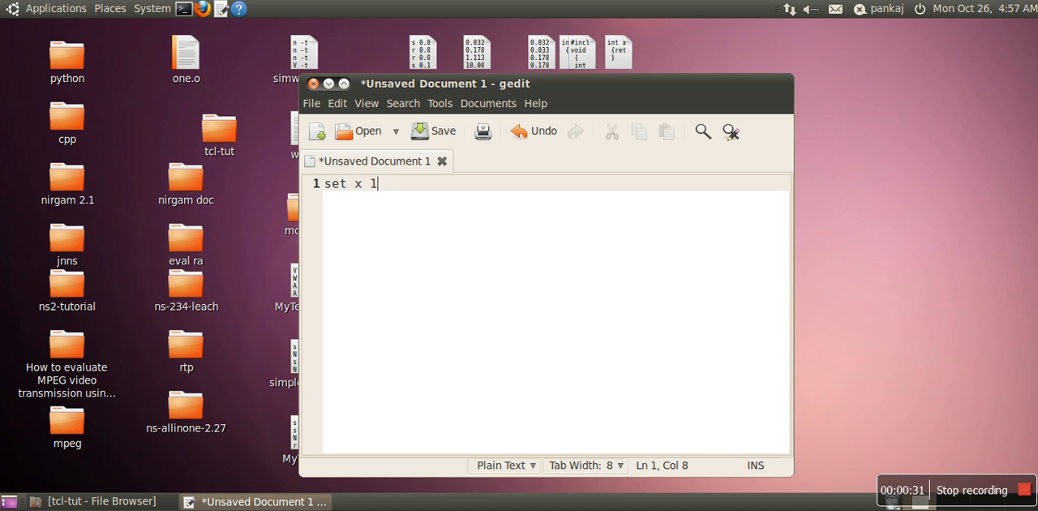
type("0")
type("#")
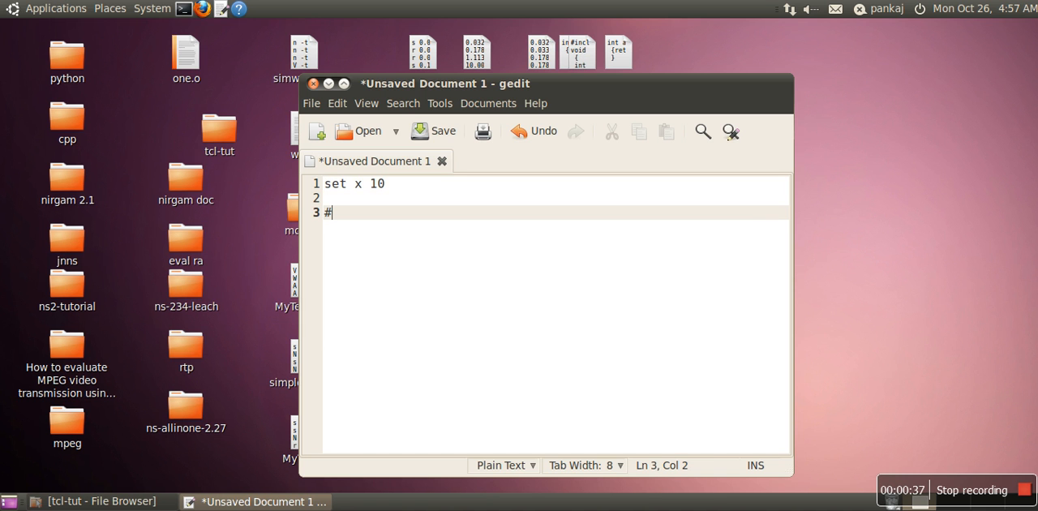
type("x")
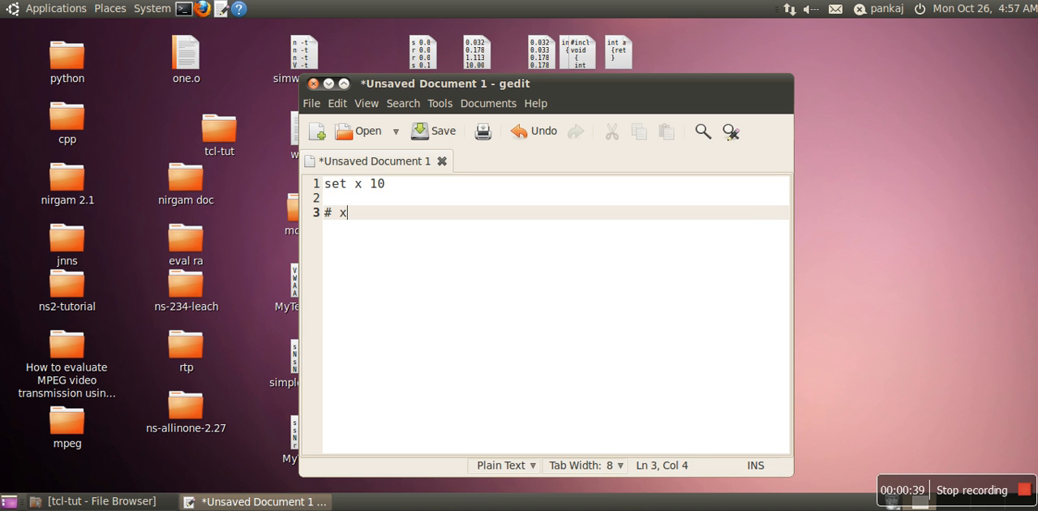
type("=10")
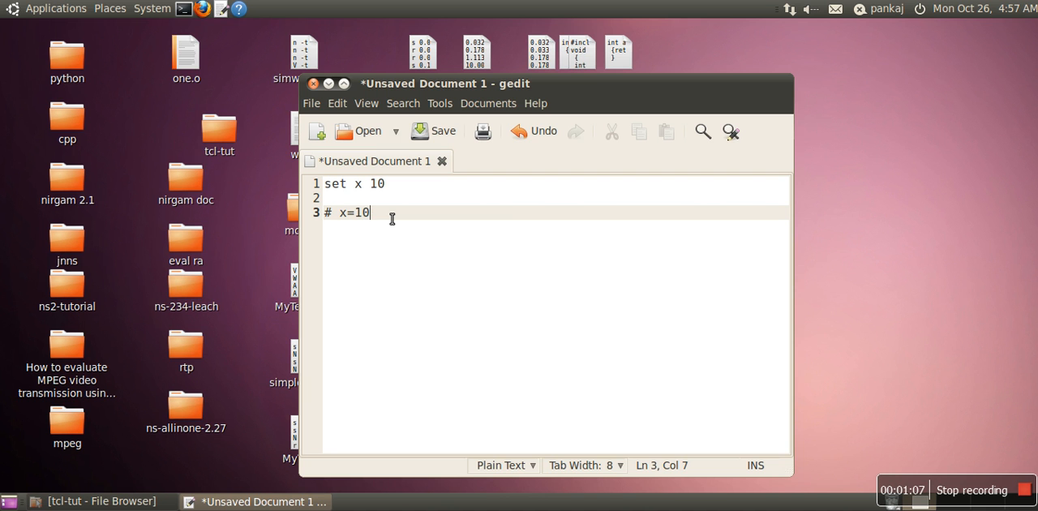
mouse_move(367, 244)
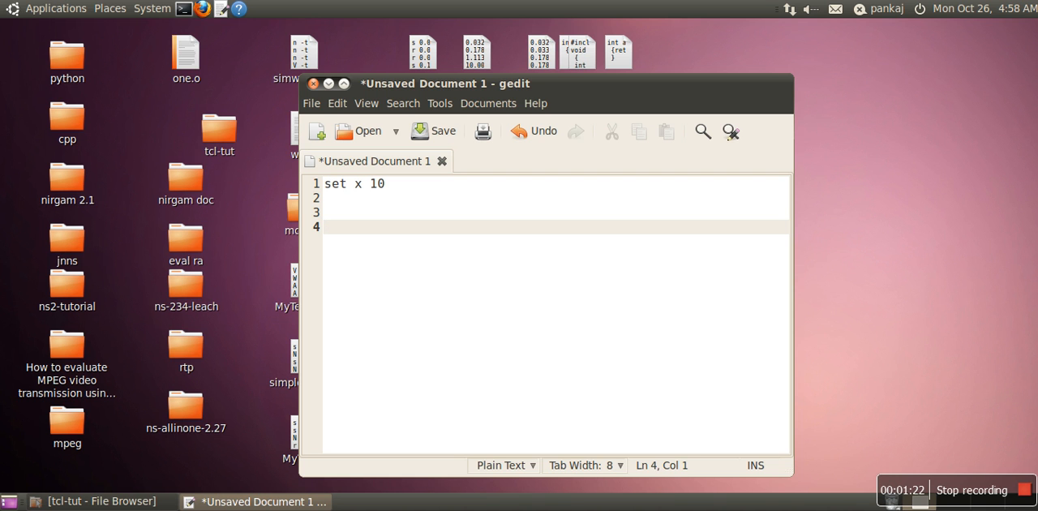
Step: Type 'puts $x' on line 4 of the script
type("puts")
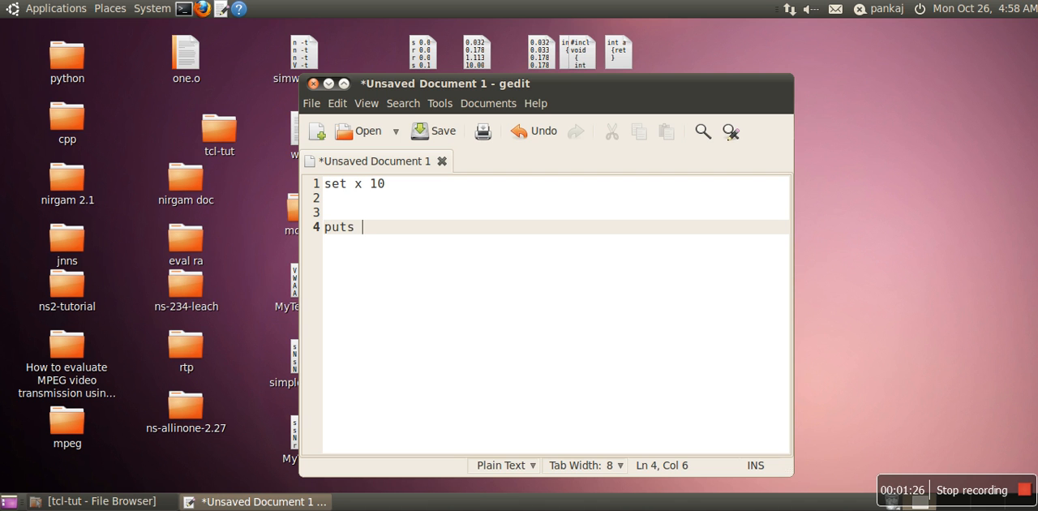
type("$x")
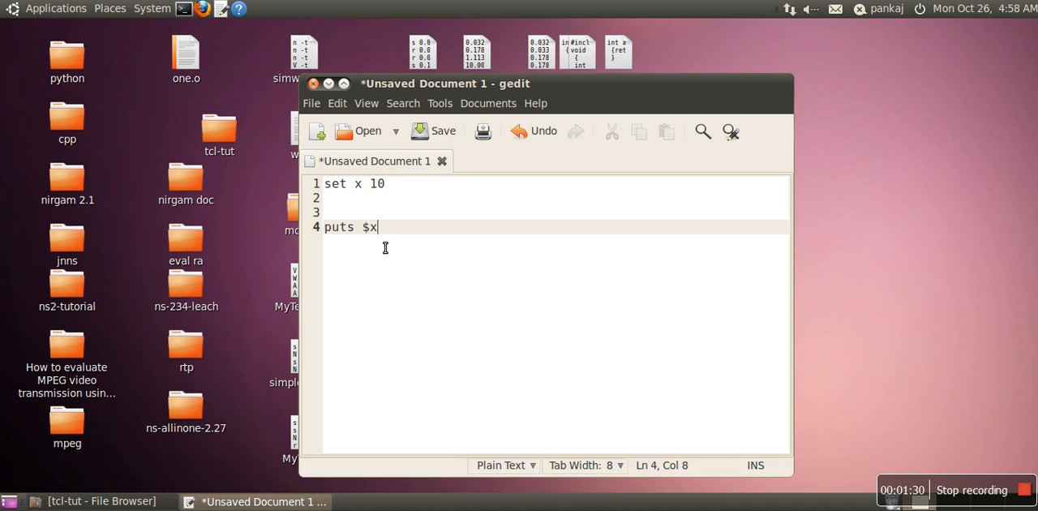
mouse_move(386, 237)
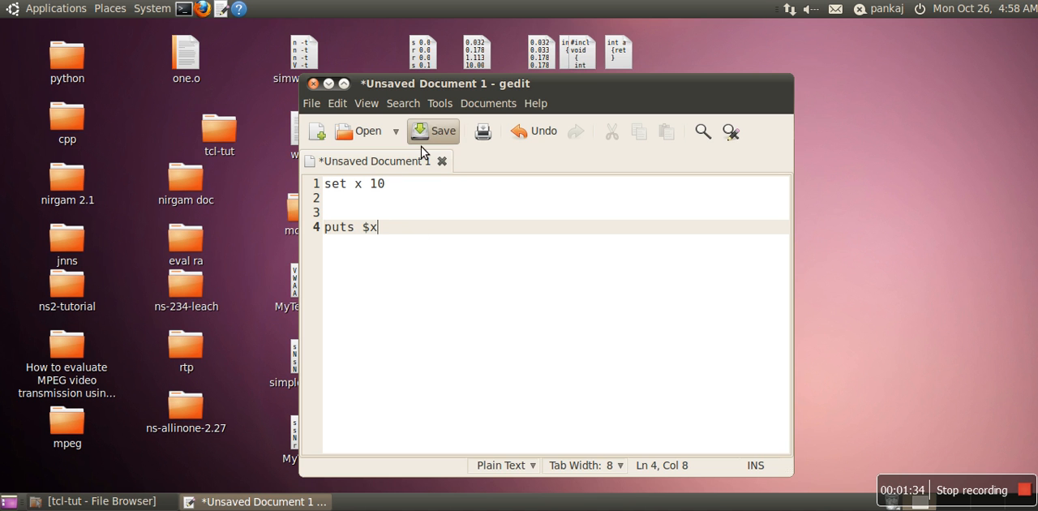
Step: Save the new script to the Desktop under the name var.tcl
left_click(443, 130)
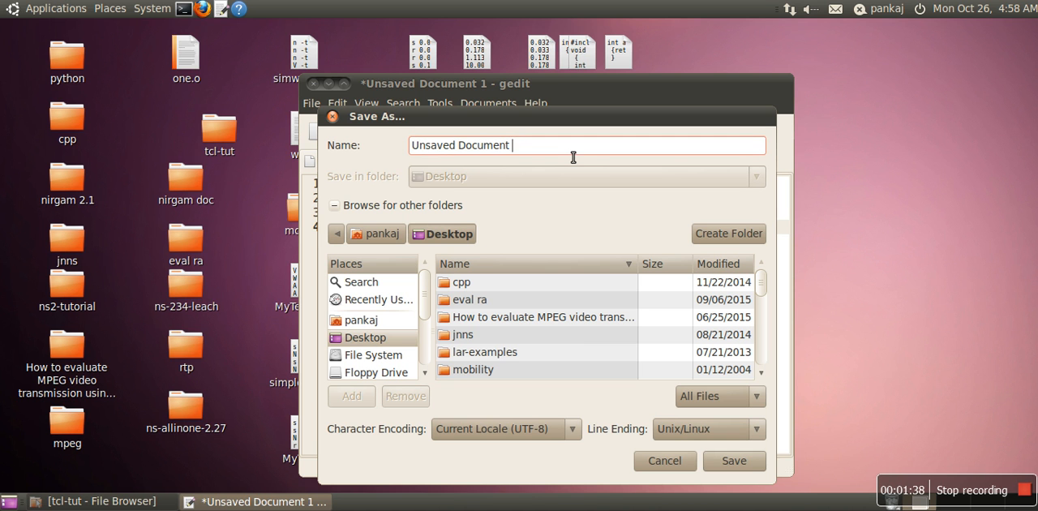
type("var.")
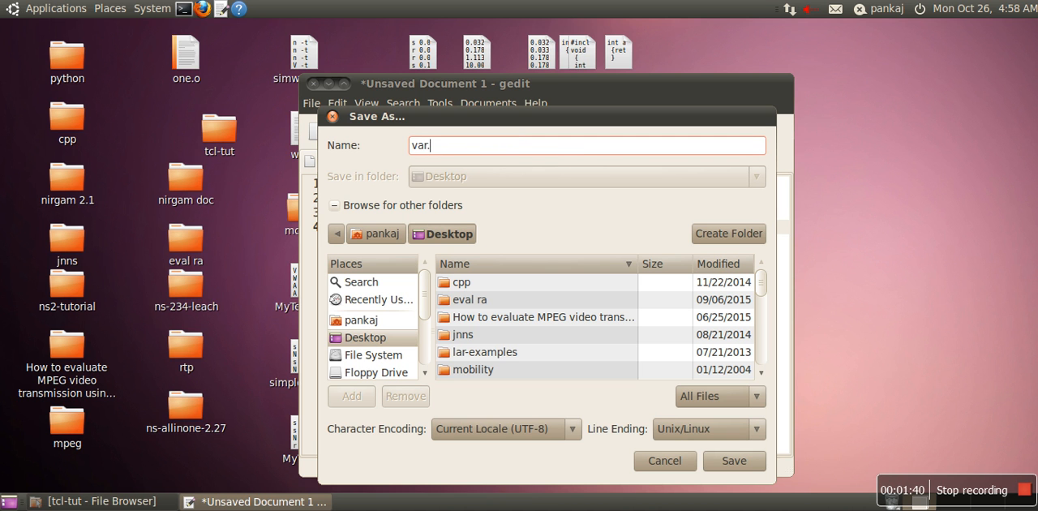
left_click(732, 459)
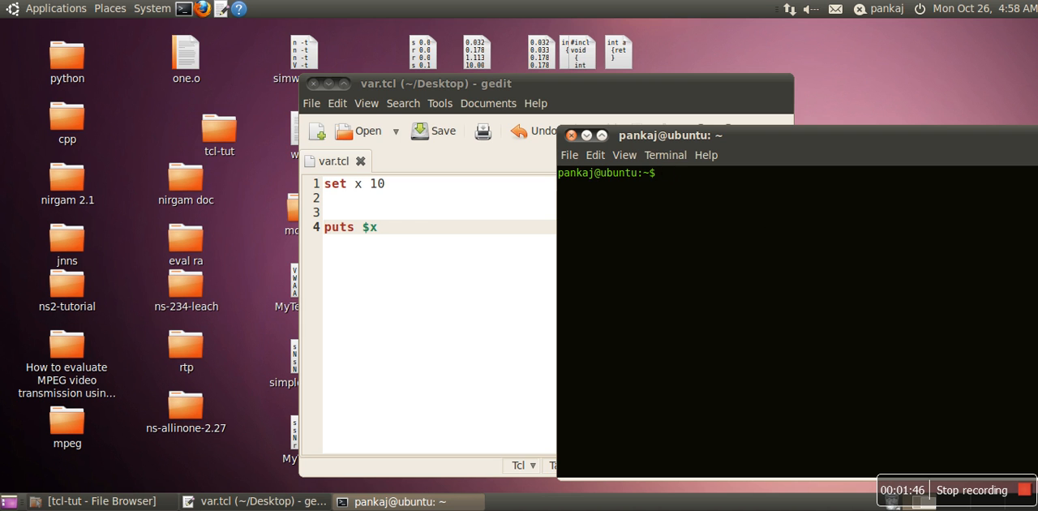
Step: Change to Desktop/ in the terminal and run 'tclsh var.tcl'
type("cd Desktop/")
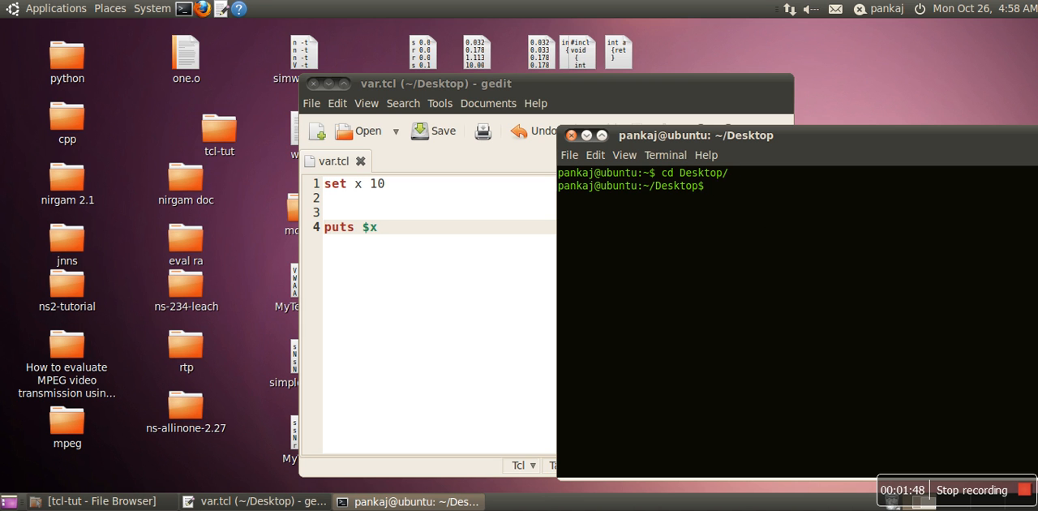
type("tclsh")
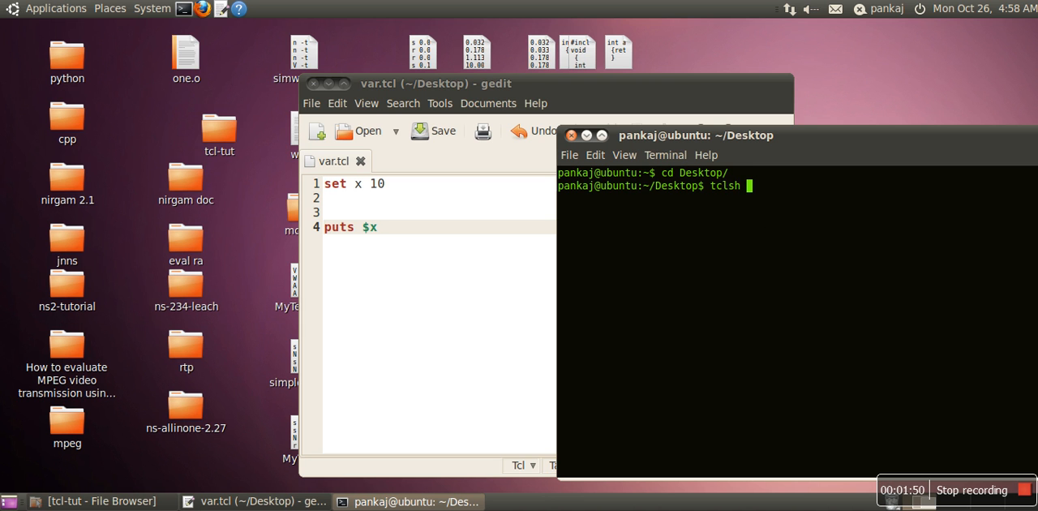
type("var.tcl")
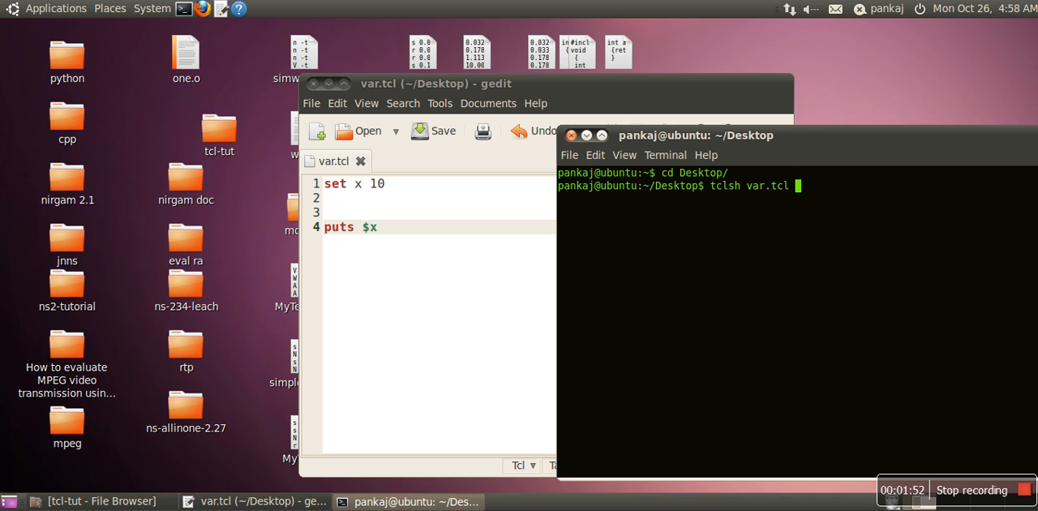
key("Return")
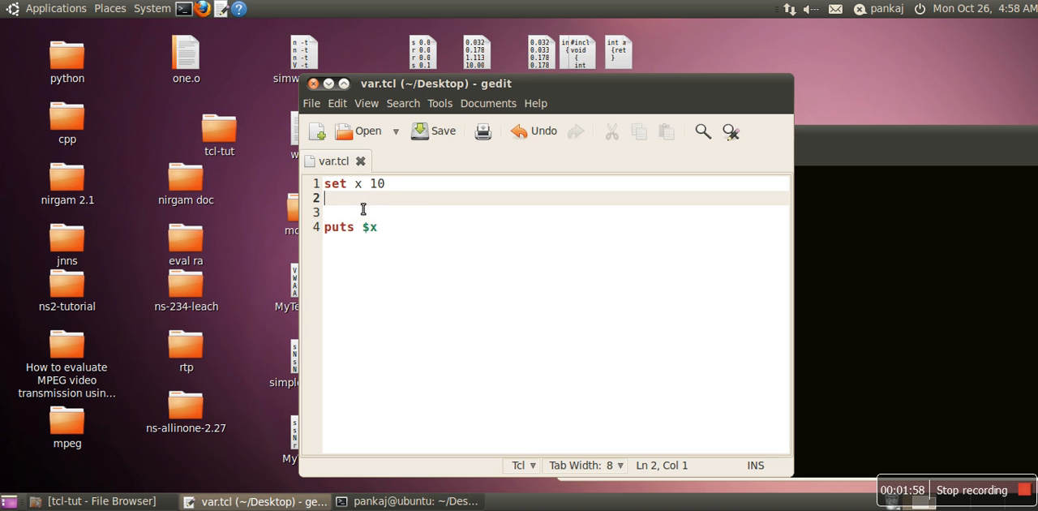
Step: Add assignment lines 'set y' and 'set z 230' to the script
type("set y 120")
type("z")
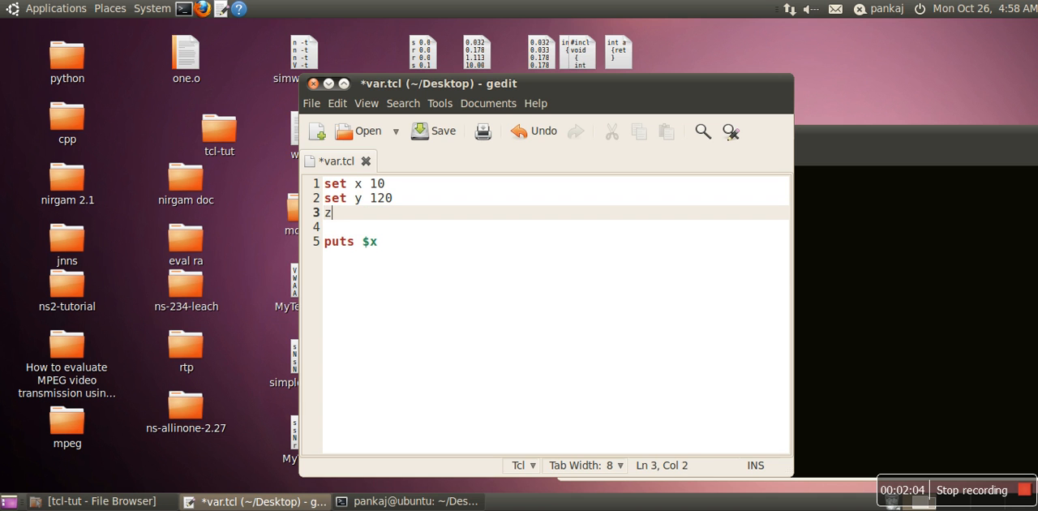
type("set")
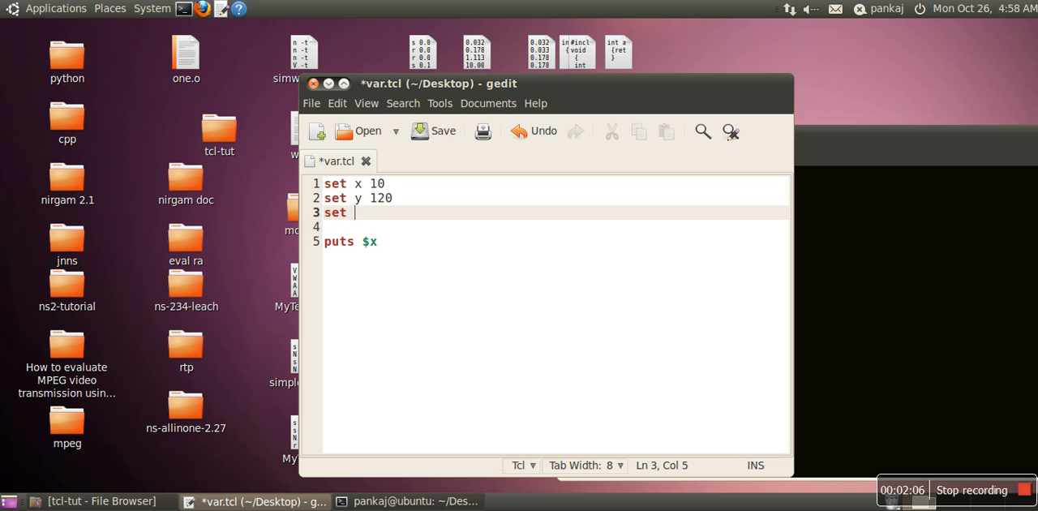
type("z 230")
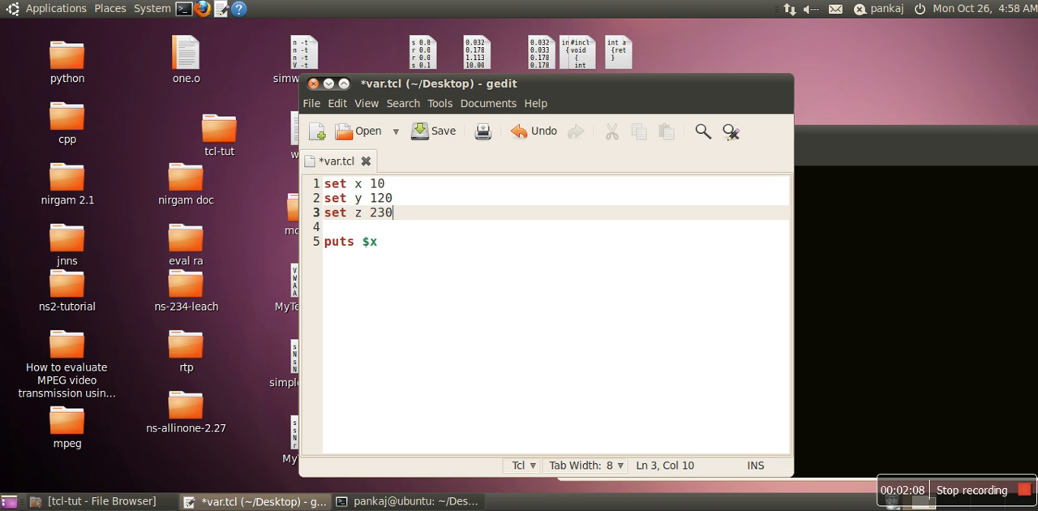
Step: Add print lines after 'puts $x', ending with 'puts $z', and save var.tcl
left_click(377, 242)
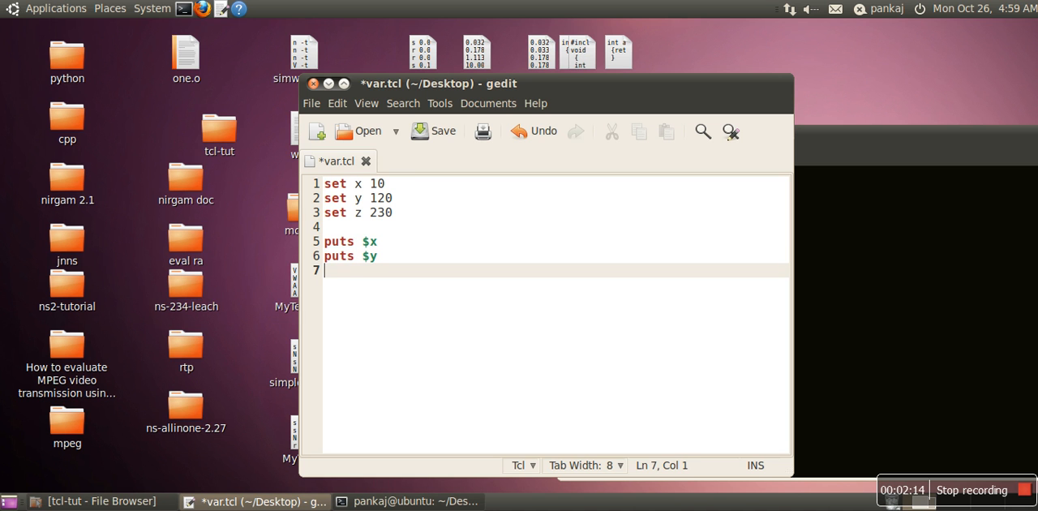
type("puts $z")
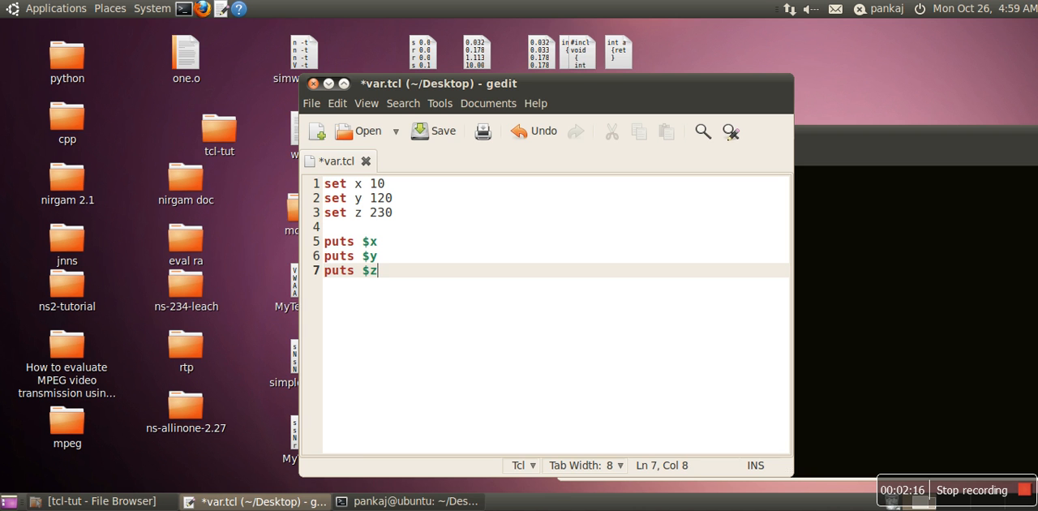
left_click(443, 130)
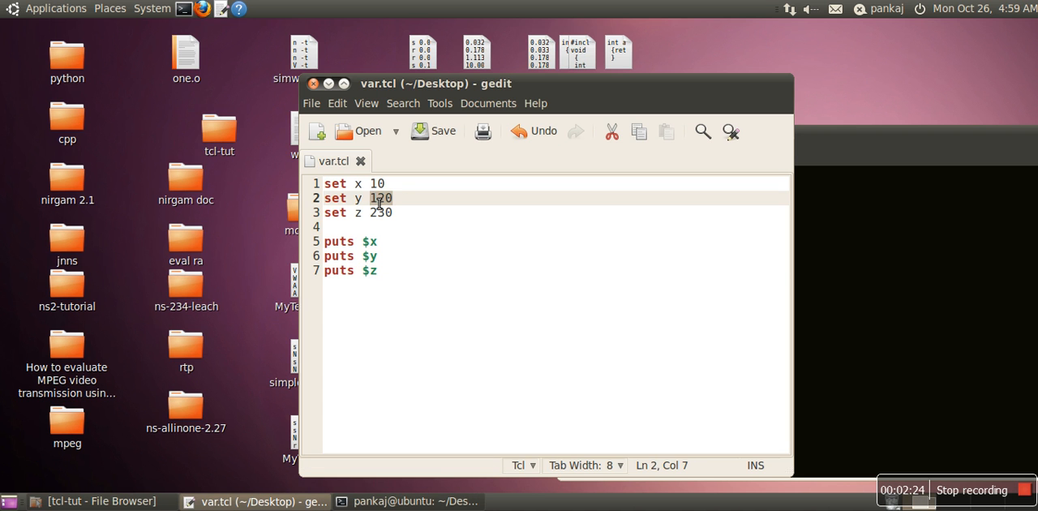
Step: Replace y's value with "john", save, and replace z's 230 with 3.232
type("\"john")
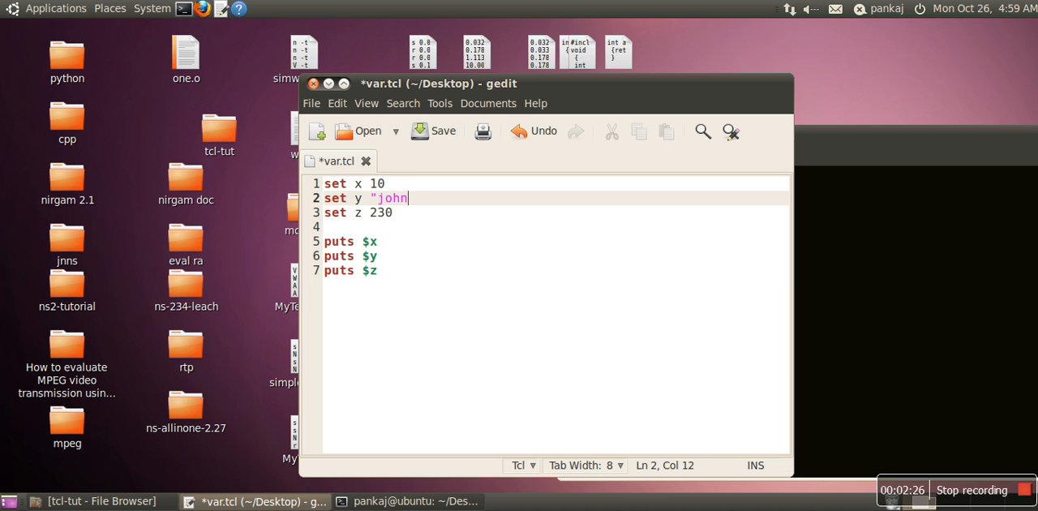
type("\"")
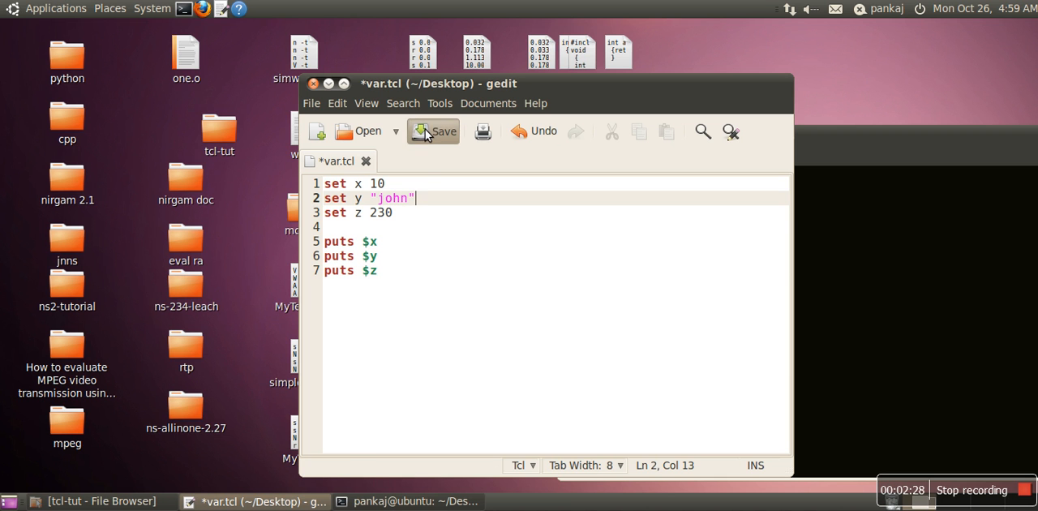
left_click(433, 131)
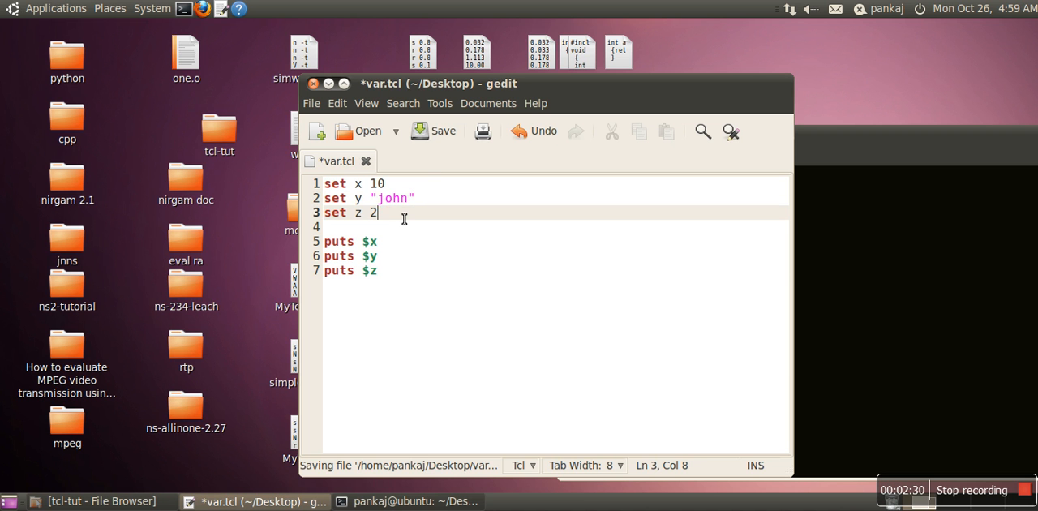
key("BackSpace")
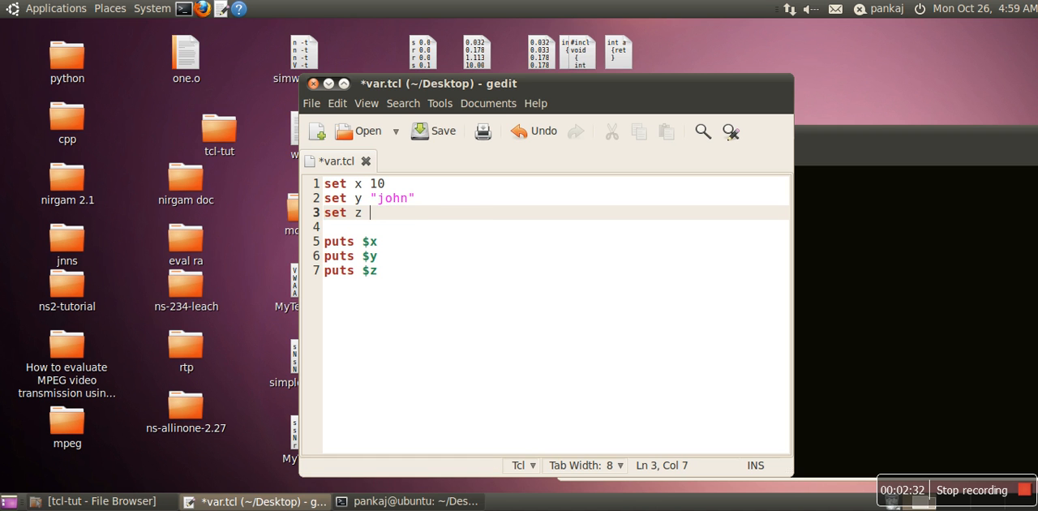
type("3.232")
type("tclsh var.tcl")
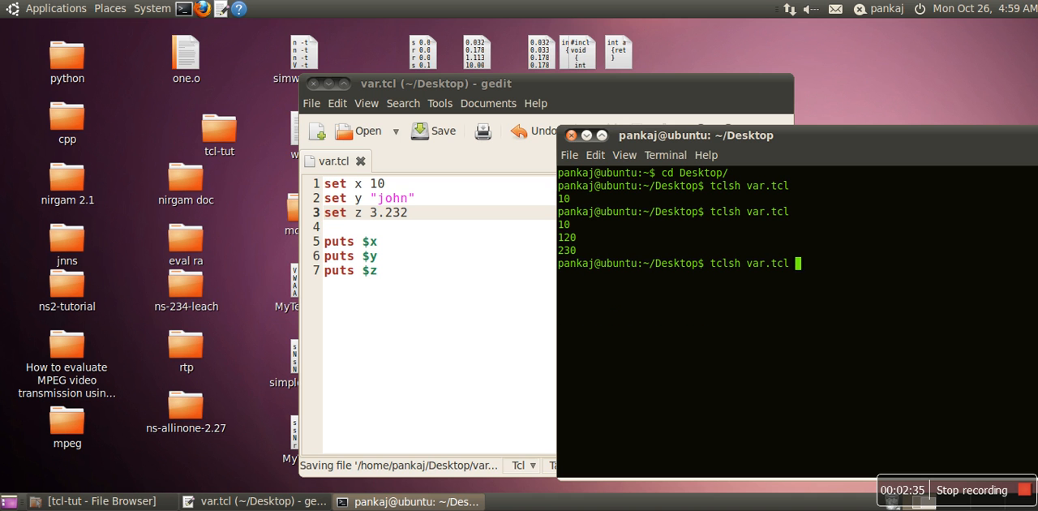
Step: Rerun 'tclsh var.tcl' in the terminal to see the updated values
key("Return")
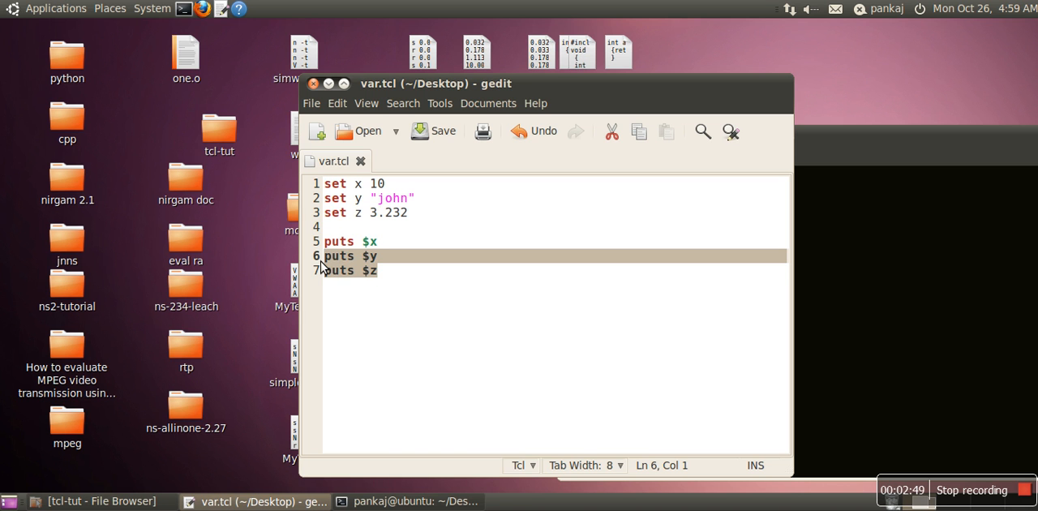
Step: Delete the y and z print lines and type a new 'set x' line below the assignments
key("Delete")
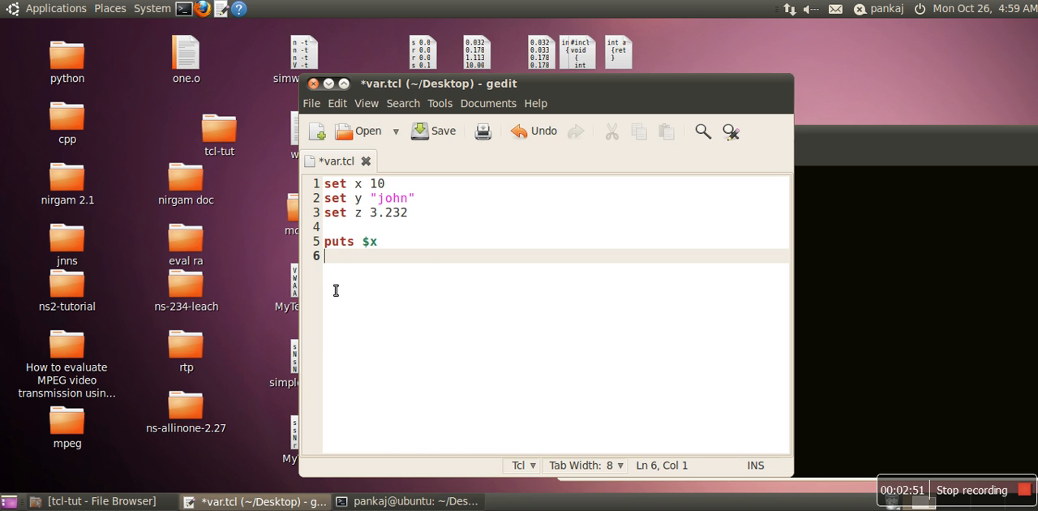
key("Return")
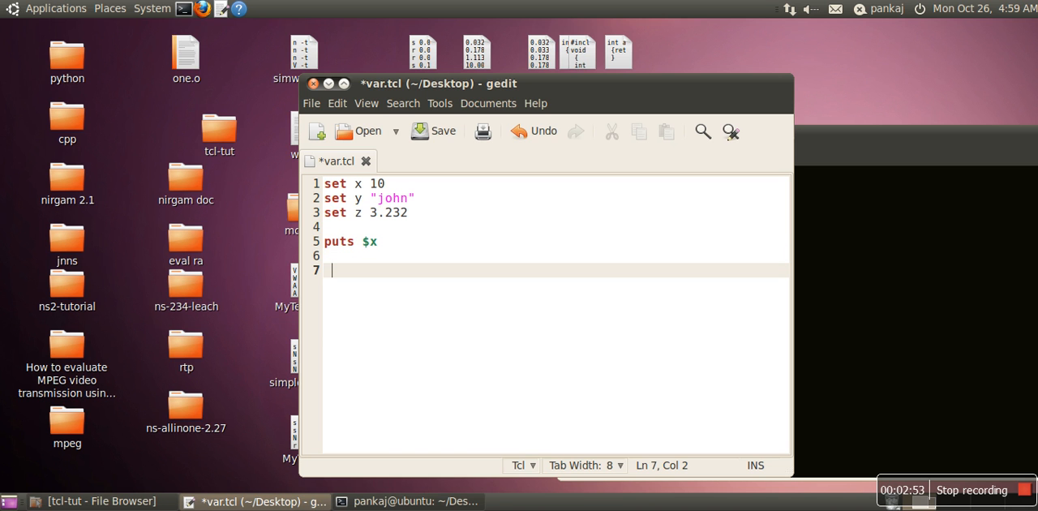
type("$X")
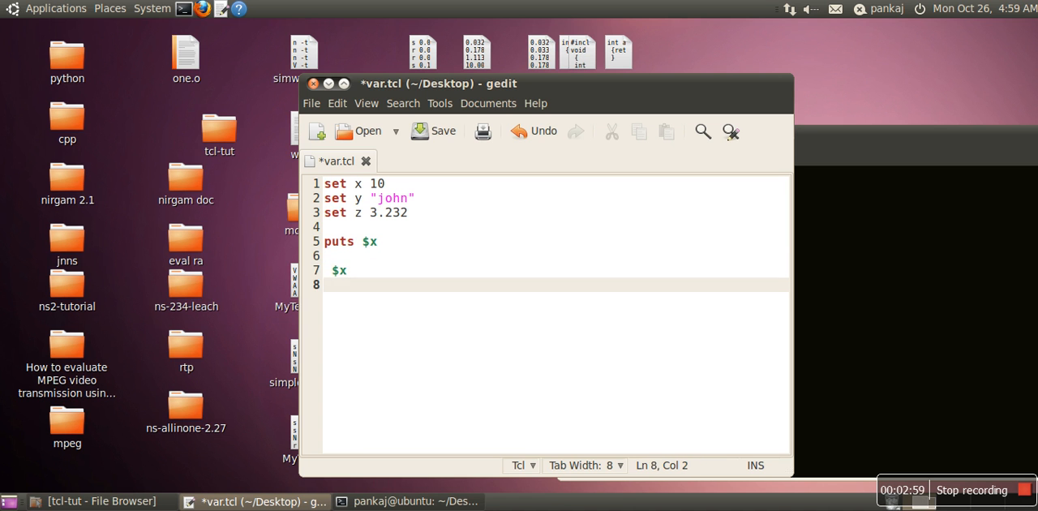
type("set x")
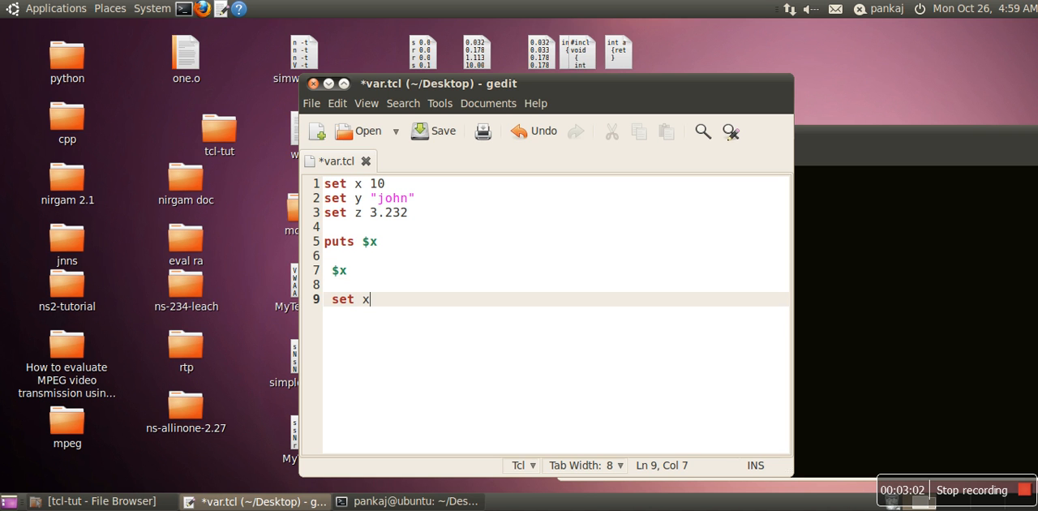
mouse_move(427, 193)
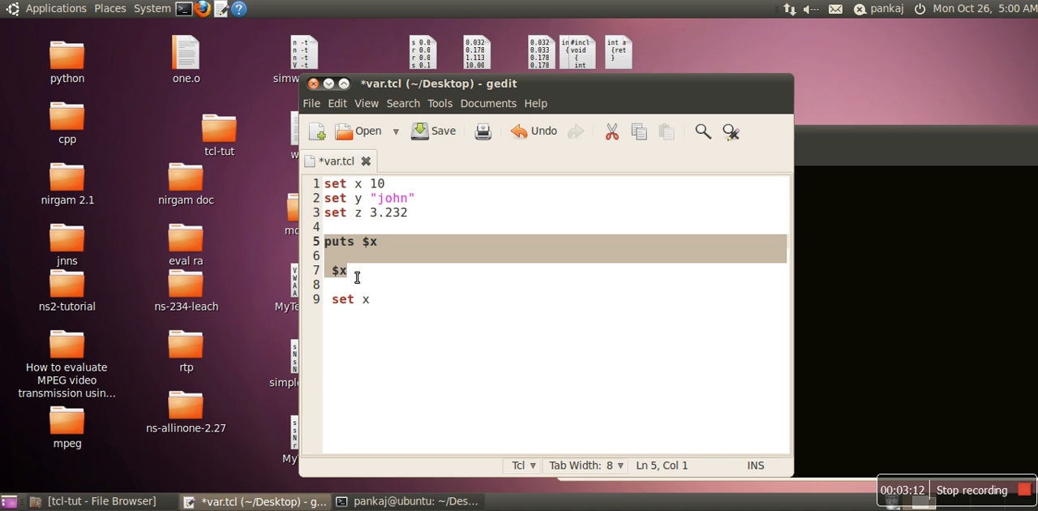
mouse_move(364, 285)
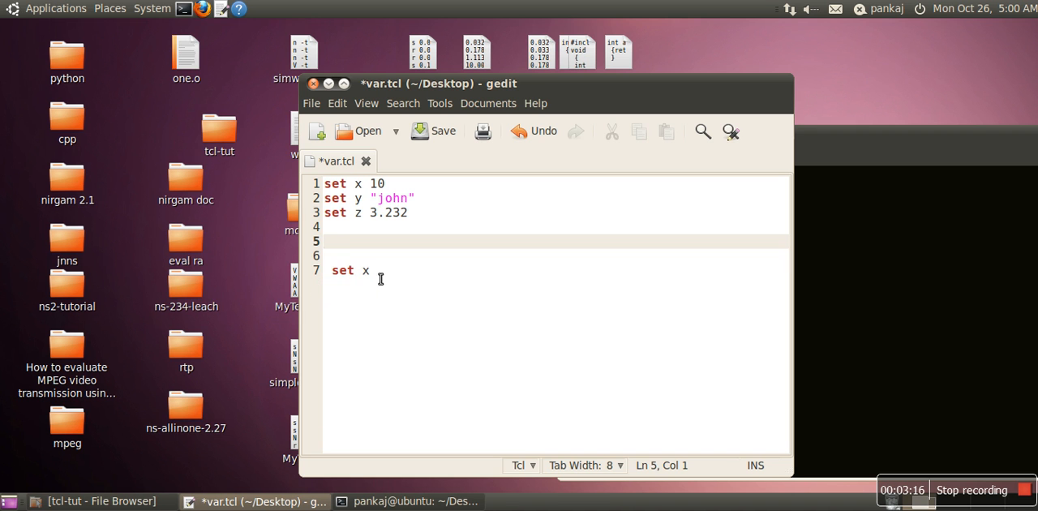
type("get")
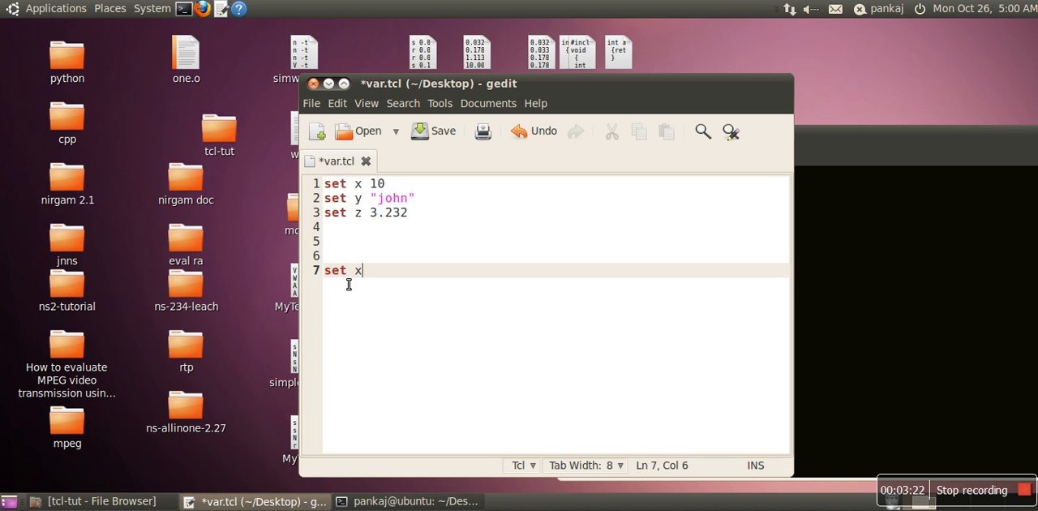
type("\" \"")
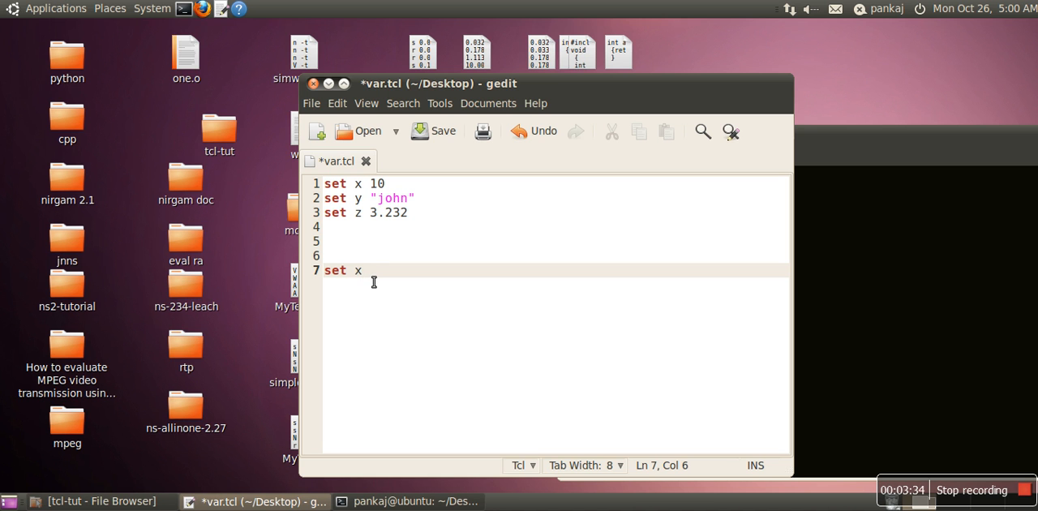
mouse_move(369, 270)
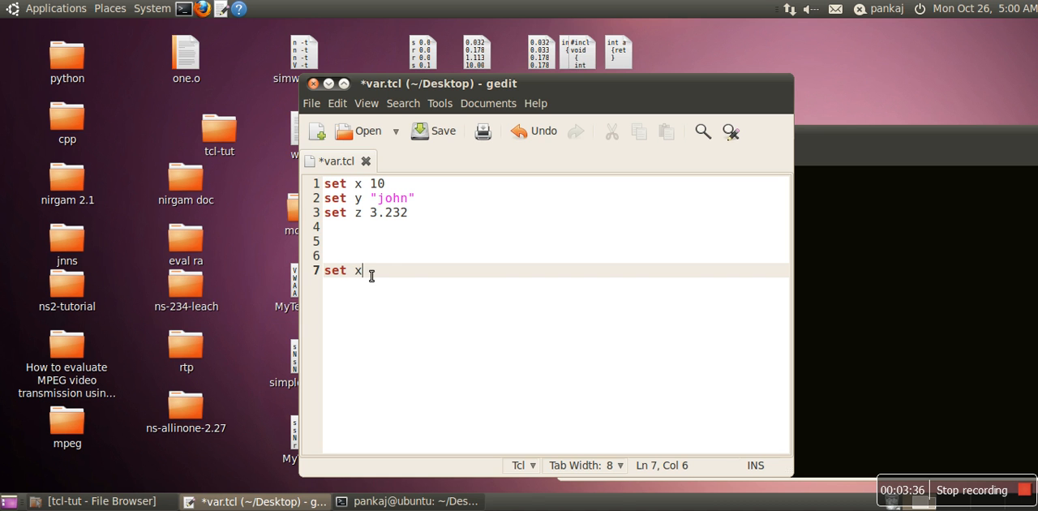
Step: Turn the last line into 'puts [ set x ]' and save var.tcl
type("puts")
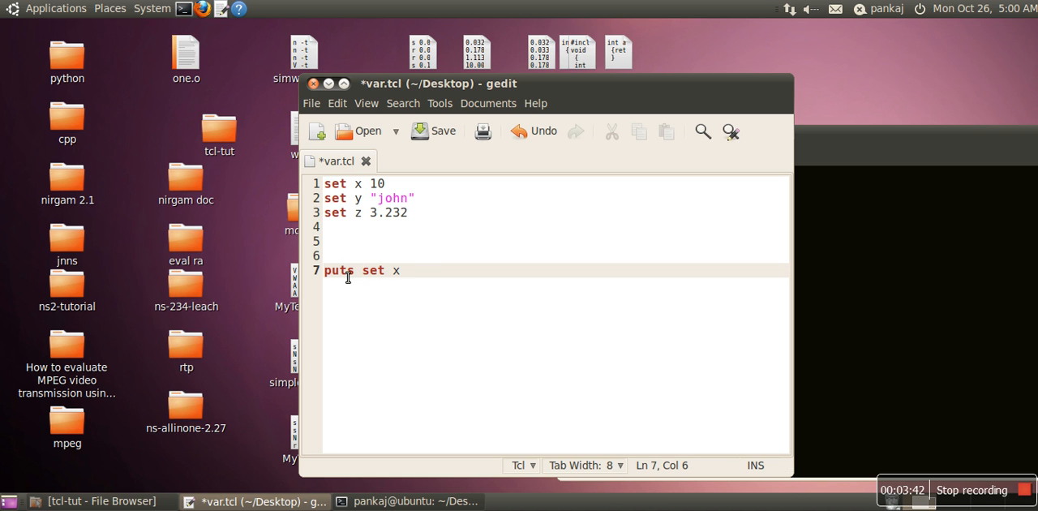
mouse_move(415, 270)
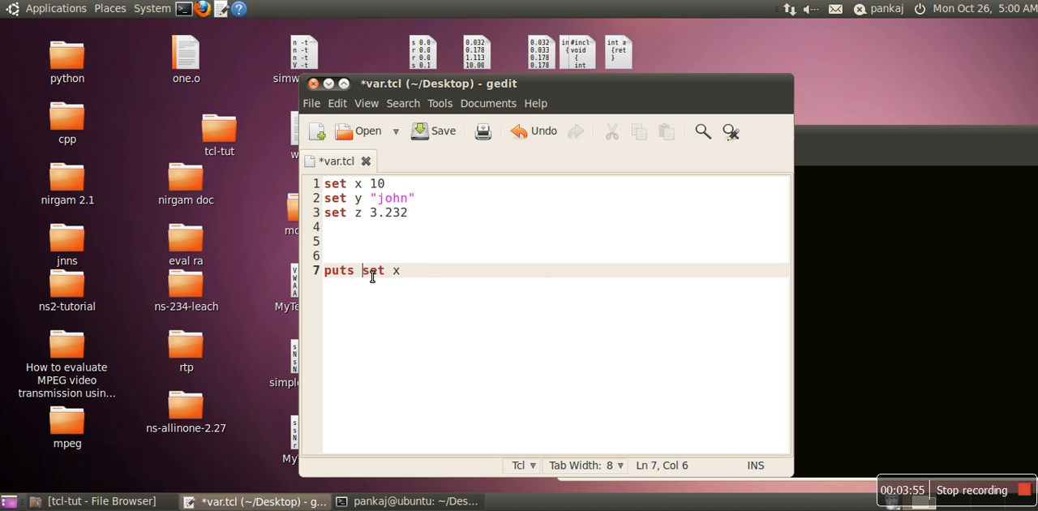
type("[")
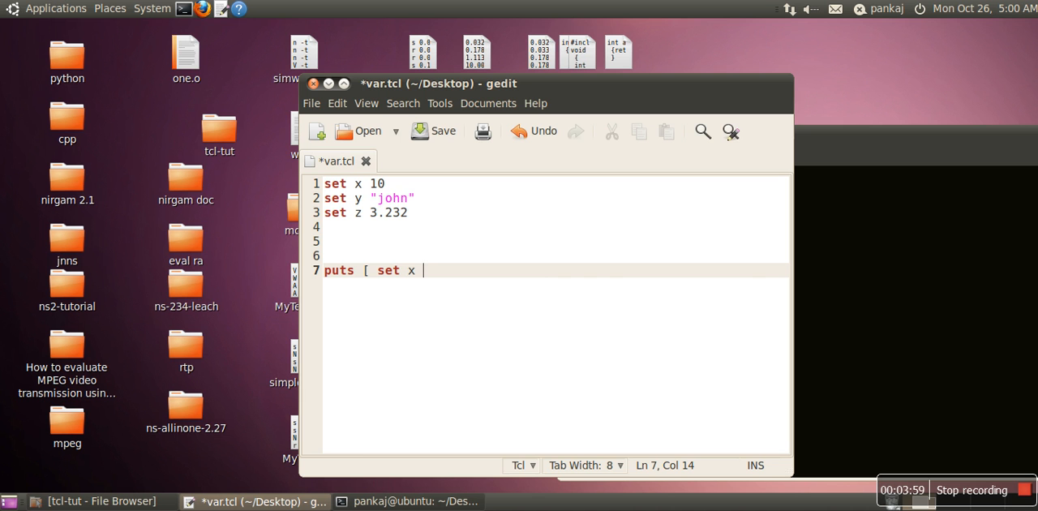
type("]")
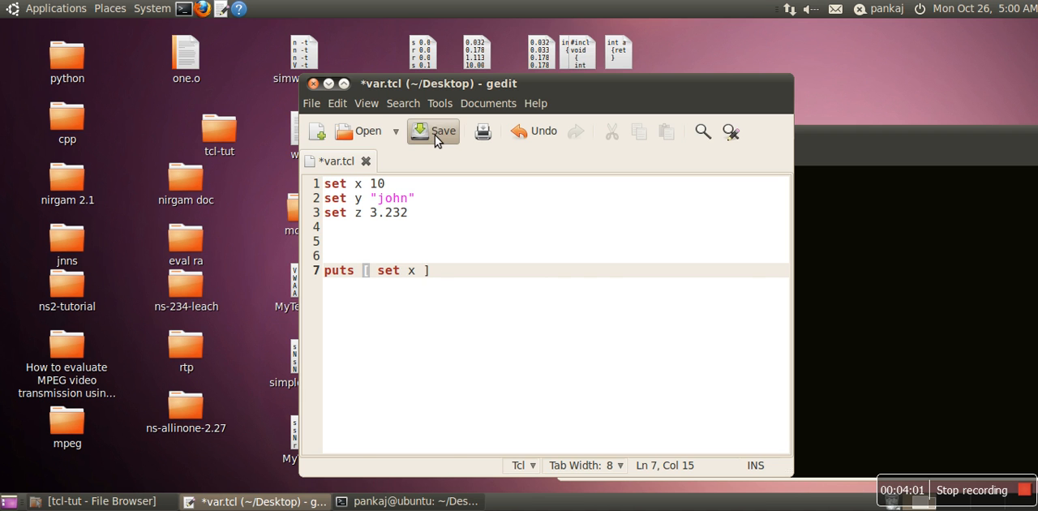
left_click(433, 130)
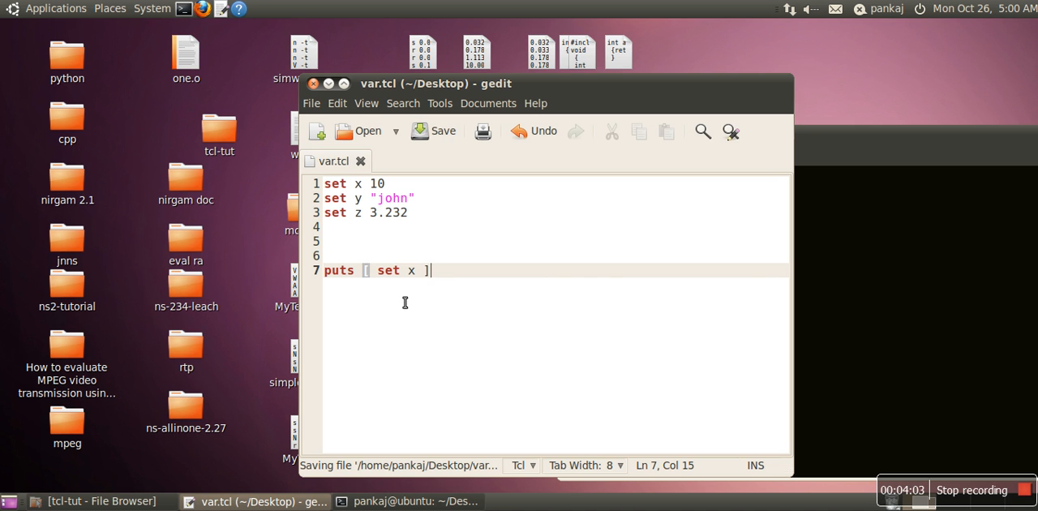